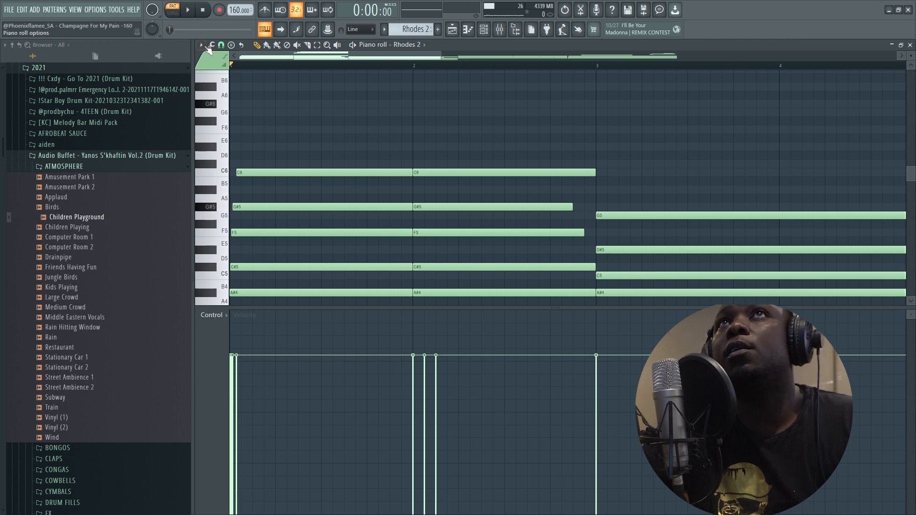
- Play back the Rhodes 2 melody, then stop playback
left_click(187, 10)
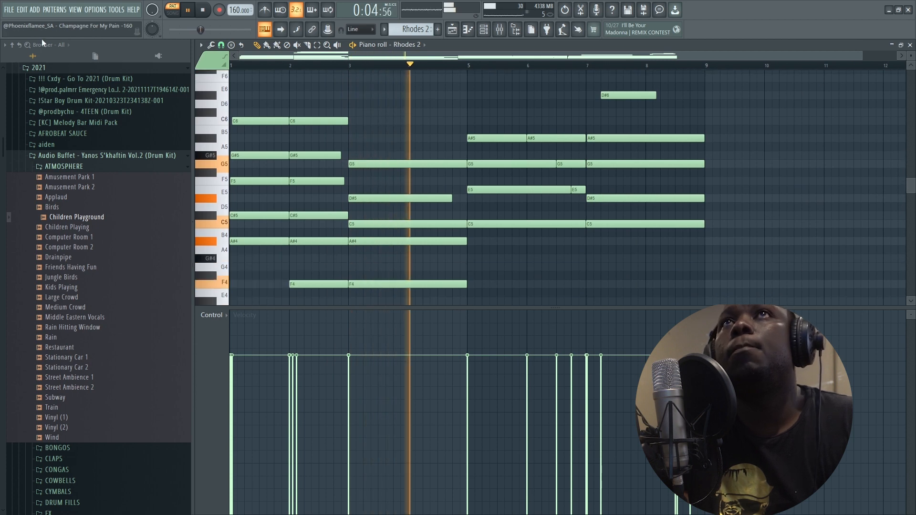
left_click(206, 11)
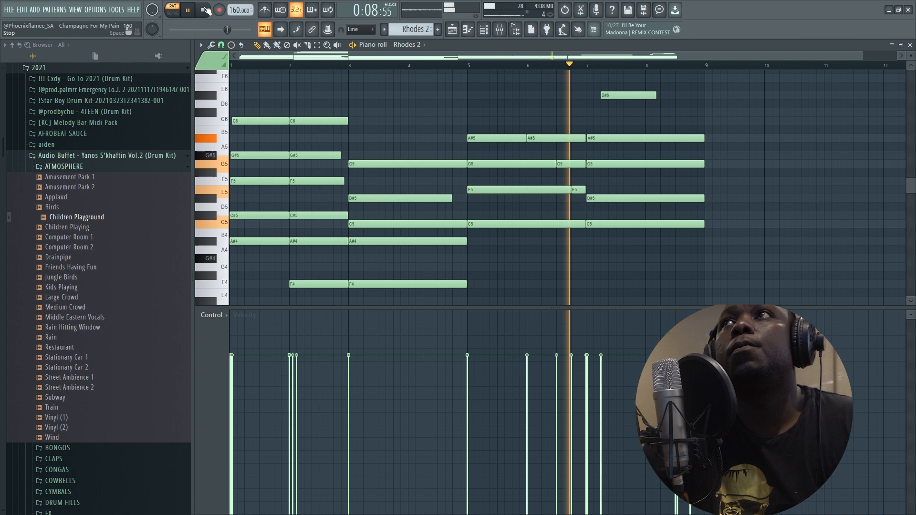
left_click(204, 9)
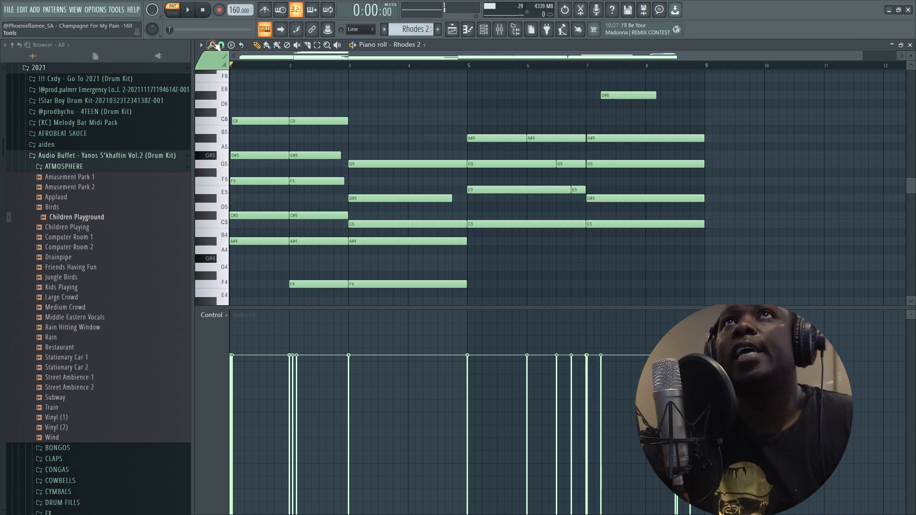
- Export the Rhodes 2 melody from the piano roll as a MIDI file named 'Rhodes'
left_click(201, 45)
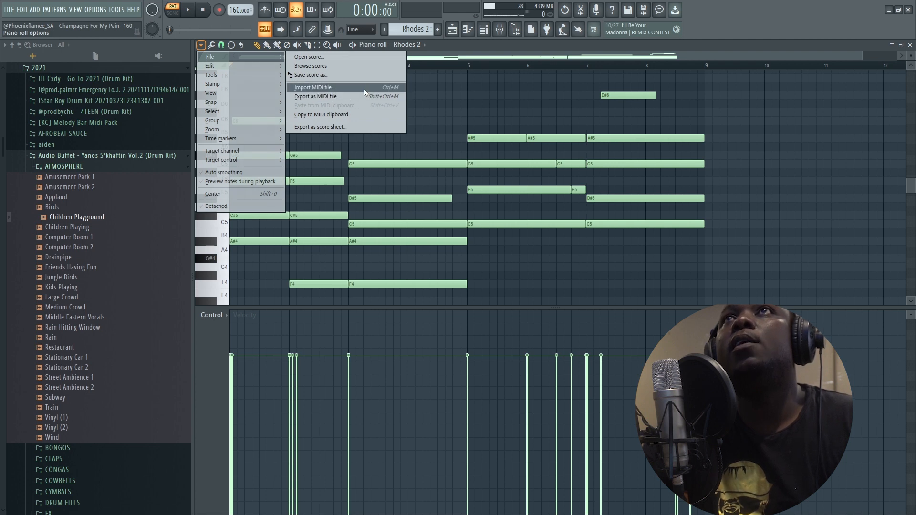
mouse_move(344, 97)
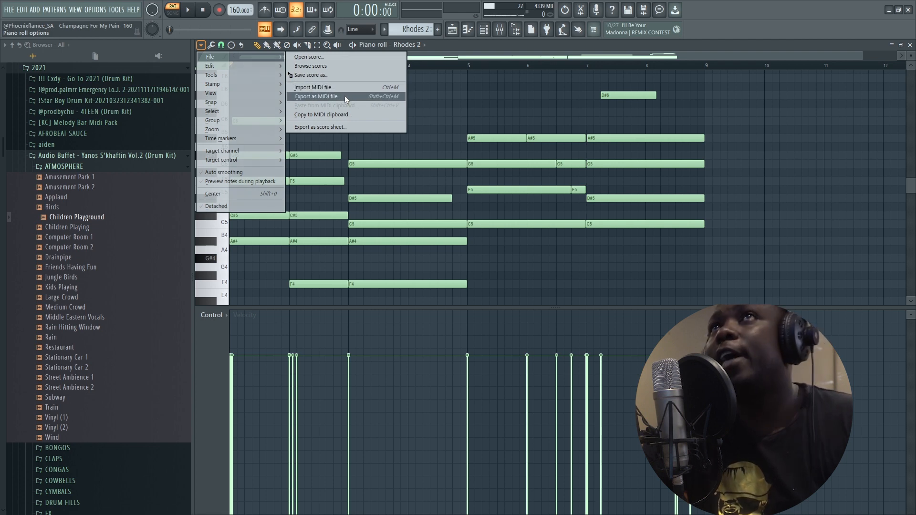
left_click(318, 96)
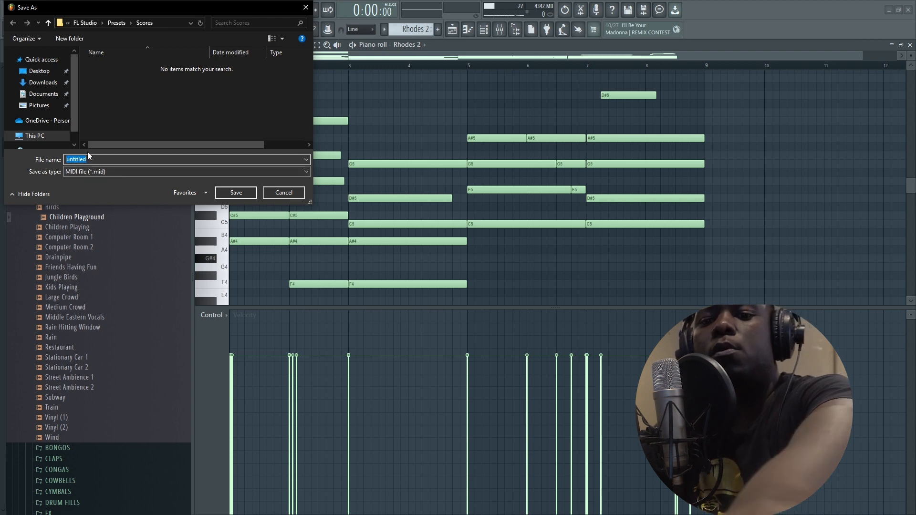
type("R")
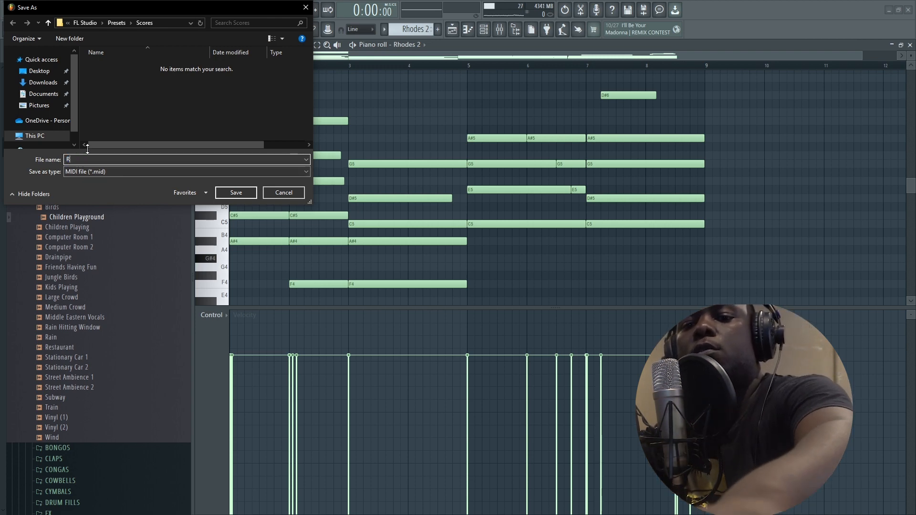
type("hodes")
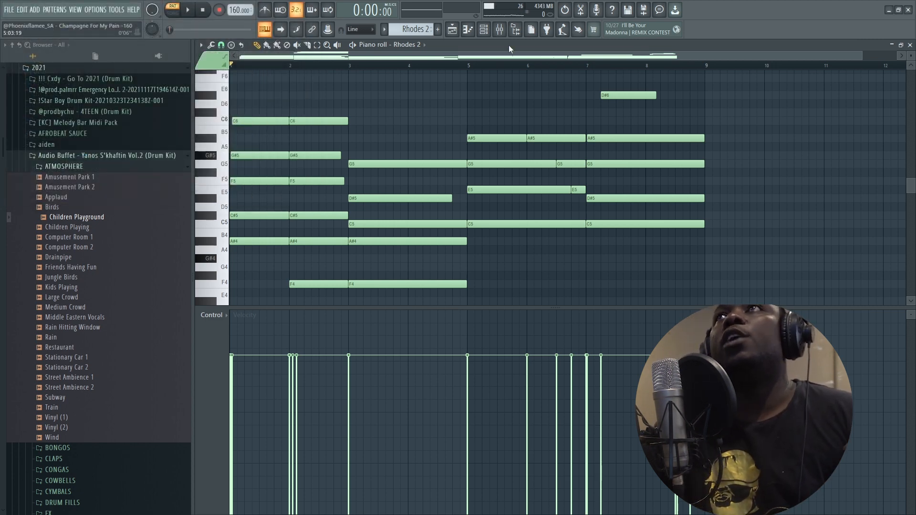
- Show the channel rack and select Pattern 13 with the Rhodes, mallets, bass, brass and strings
left_click(483, 29)
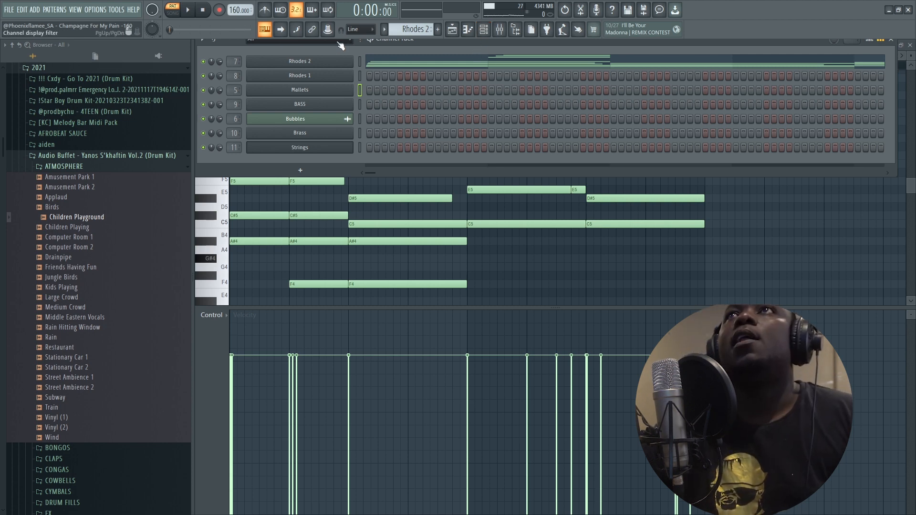
left_click(299, 104)
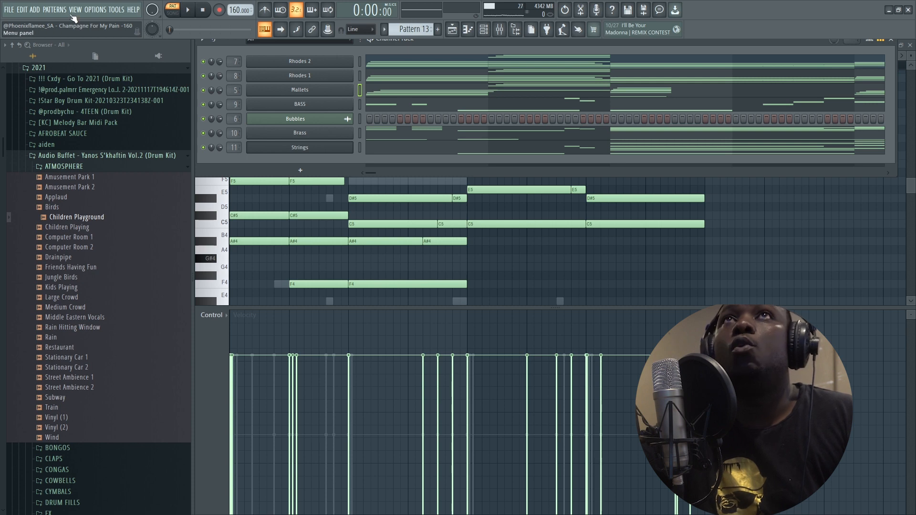
- Run the Tools macro 'Prepare for MIDI export' so each channel gets its own MIDI output
left_click(134, 10)
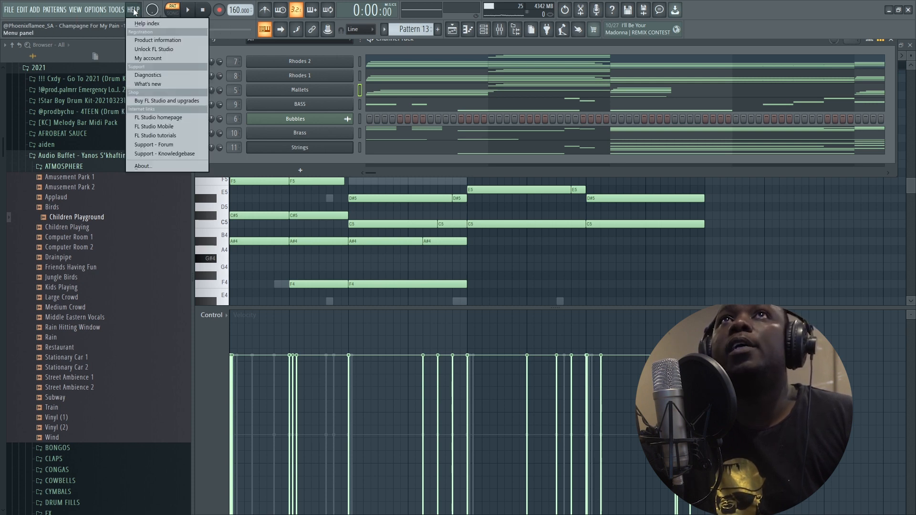
left_click(116, 10)
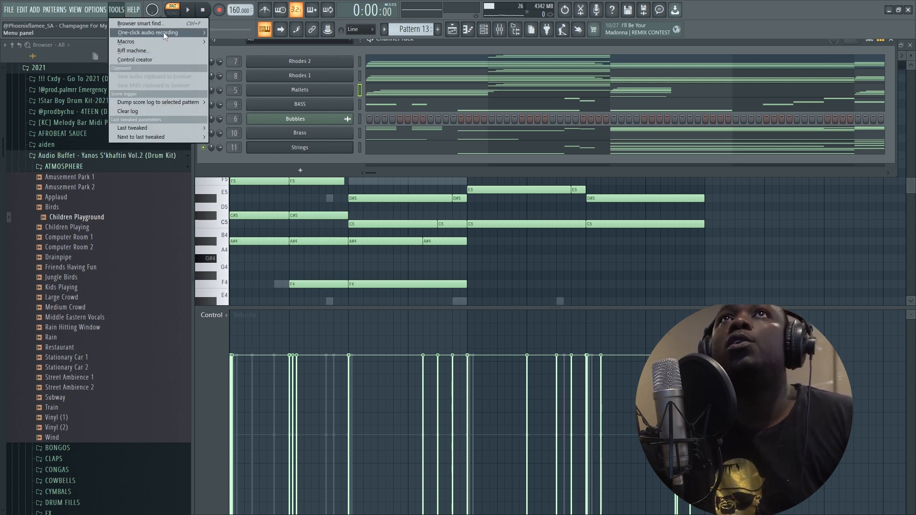
mouse_move(126, 42)
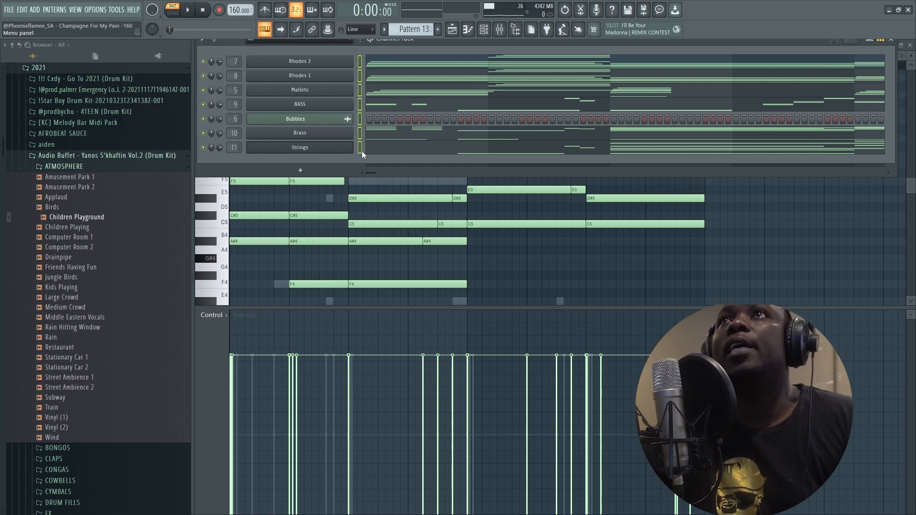
left_click(117, 10)
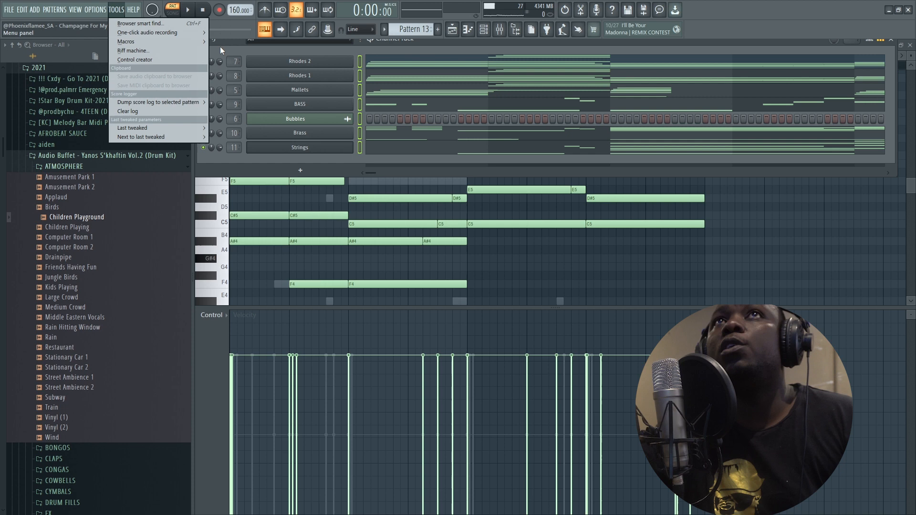
mouse_move(125, 41)
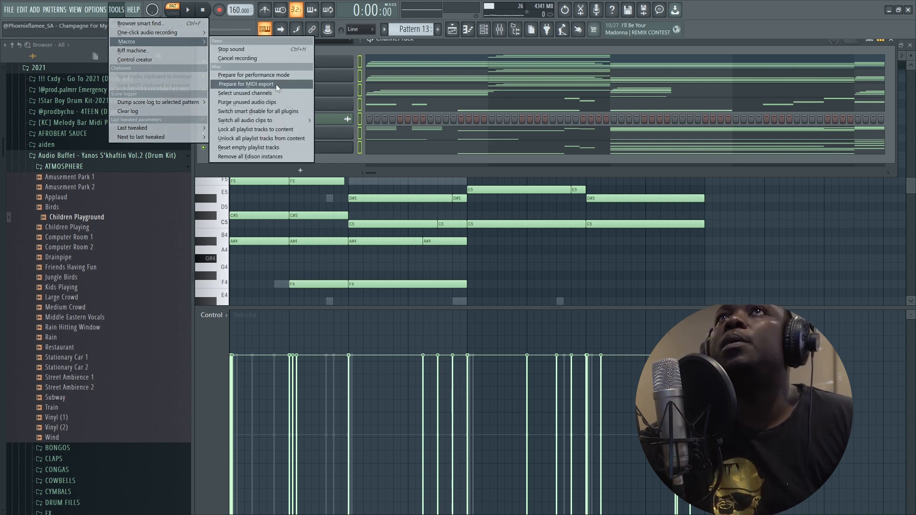
left_click(246, 83)
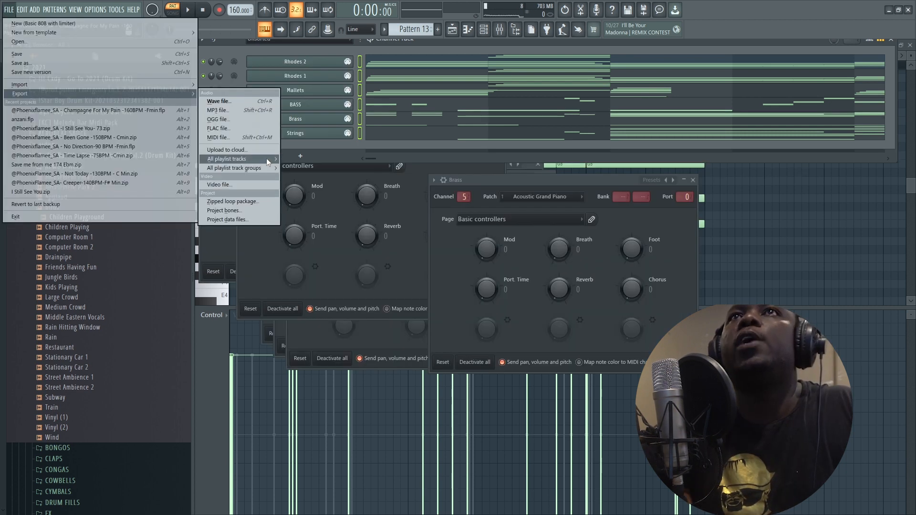
mouse_move(219, 137)
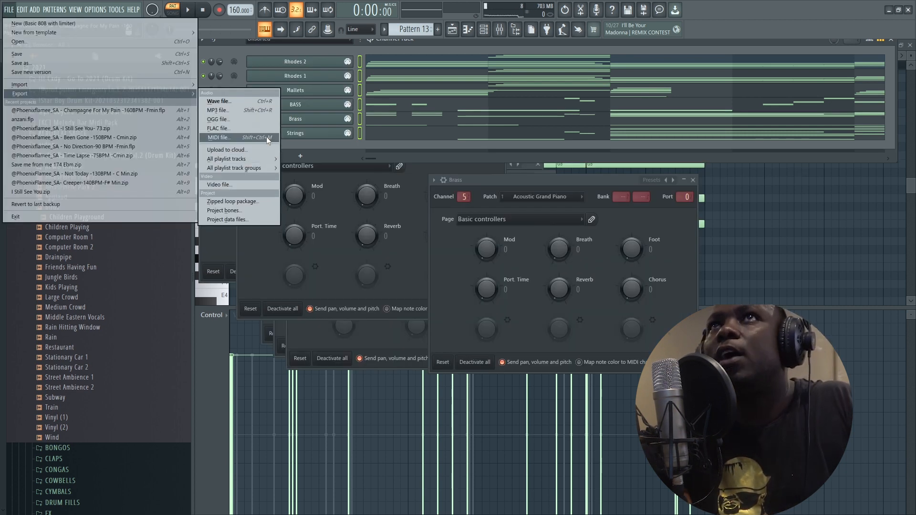
- Save the project MIDI file to the Desktop's Love Letters to You Vol 2 folder and render it
left_click(219, 137)
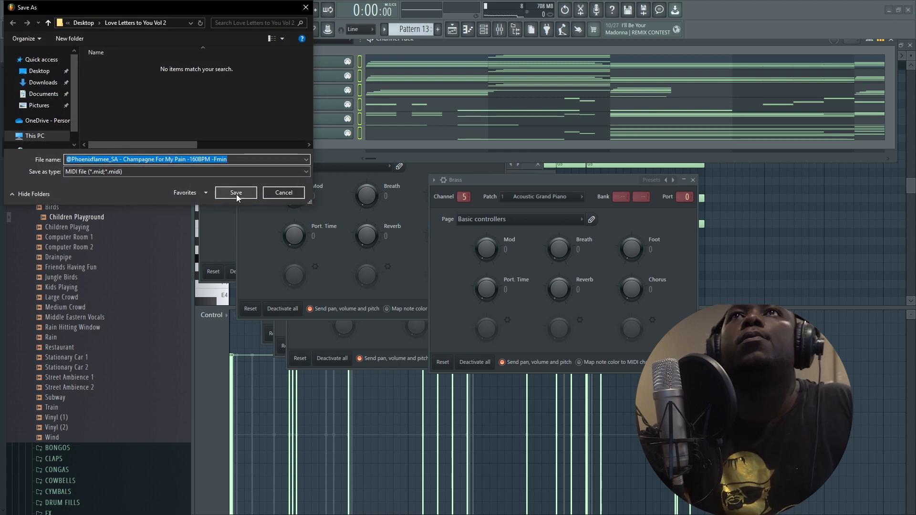
left_click(235, 193)
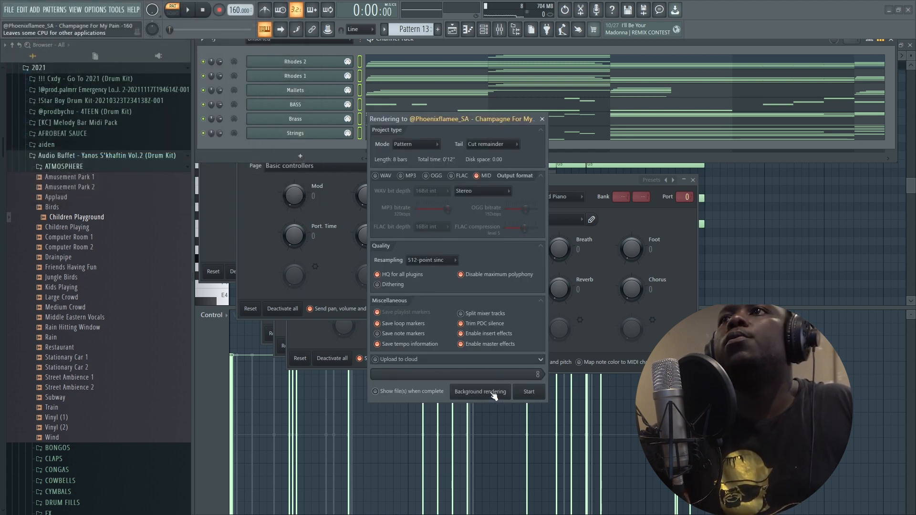
left_click(528, 391)
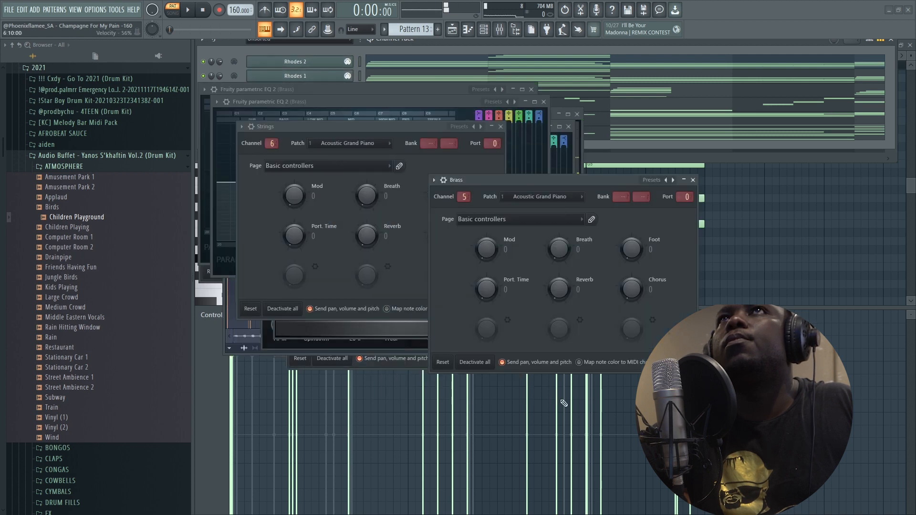
- Create a new project from the Basic 808 with limiter template
left_click(8, 10)
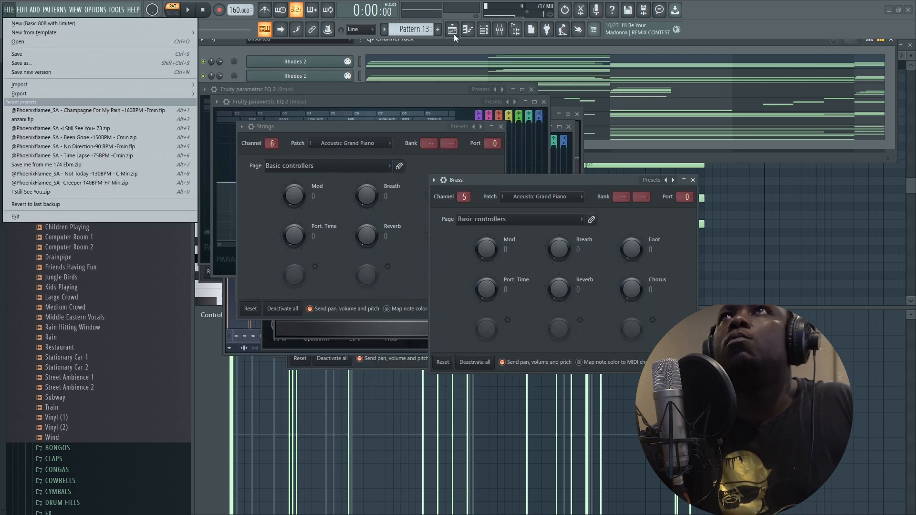
left_click(8, 9)
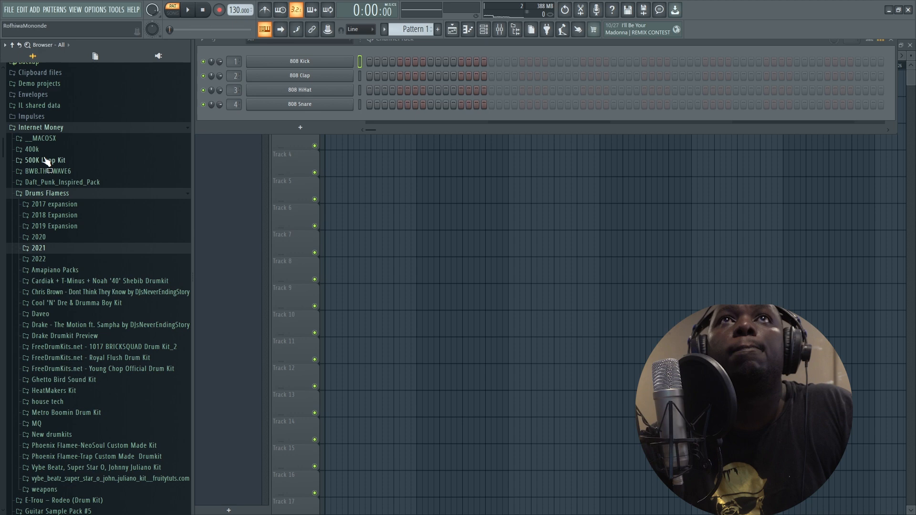
left_click(8, 10)
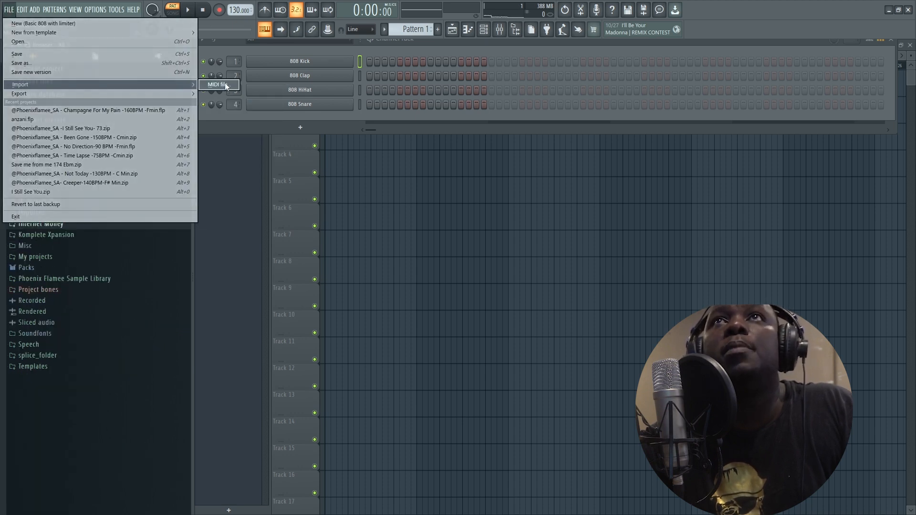
- Import the exported melody .mid file and accept the Import MIDI data settings
left_click(215, 85)
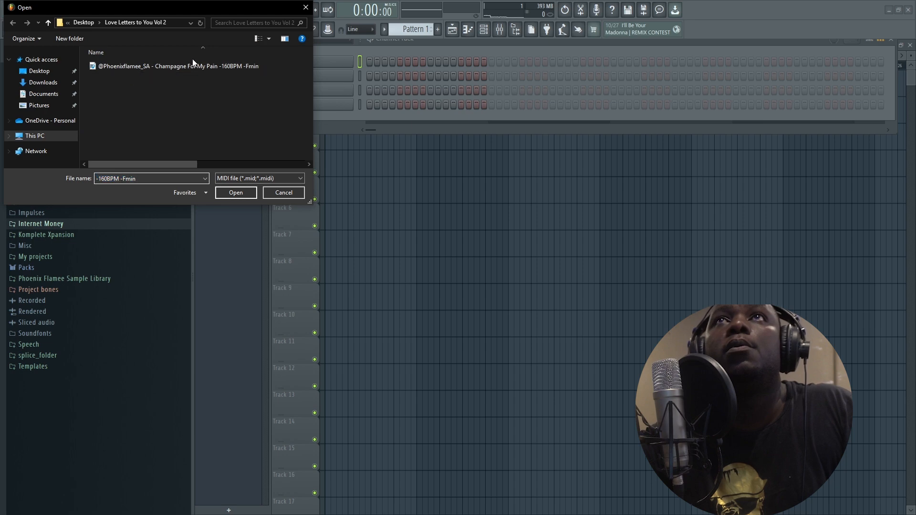
left_click(235, 192)
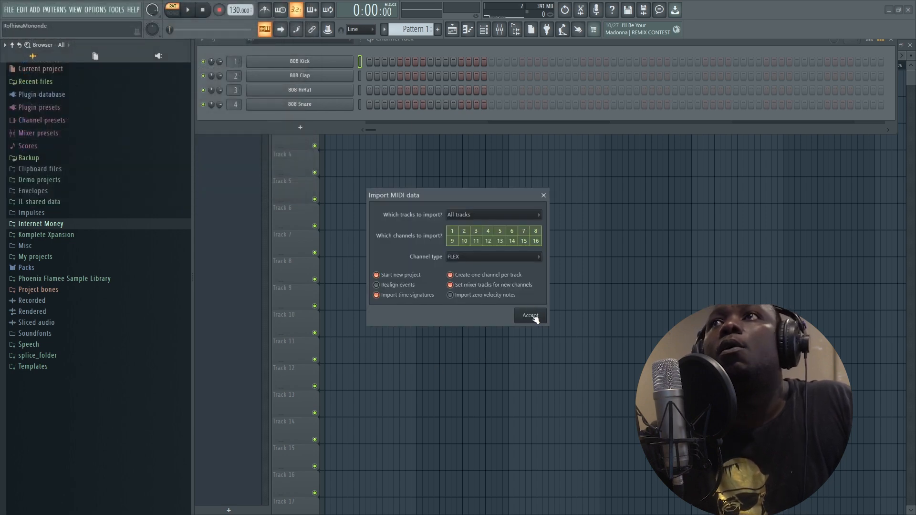
left_click(529, 315)
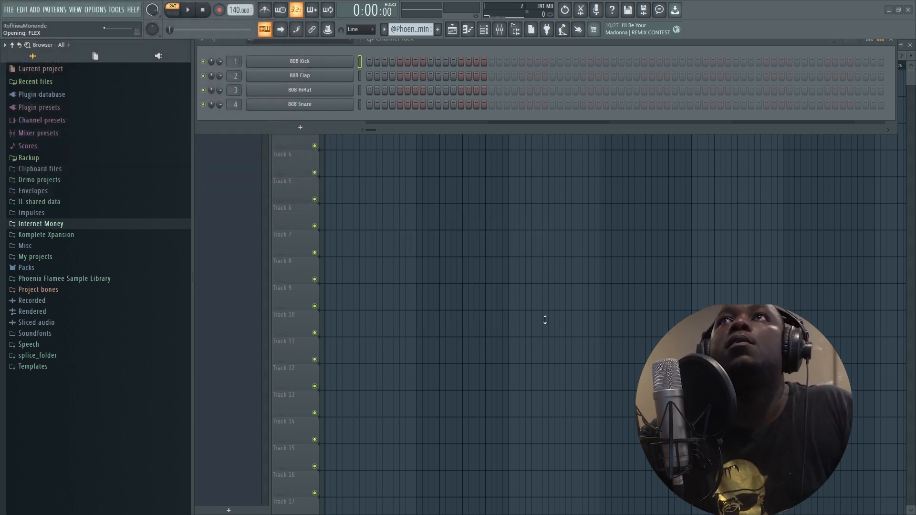
left_click(239, 10)
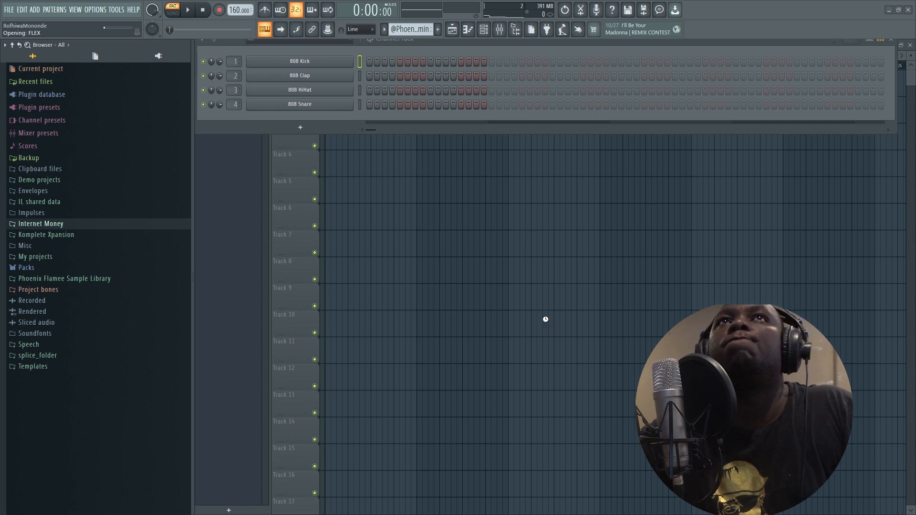
mouse_move(548, 323)
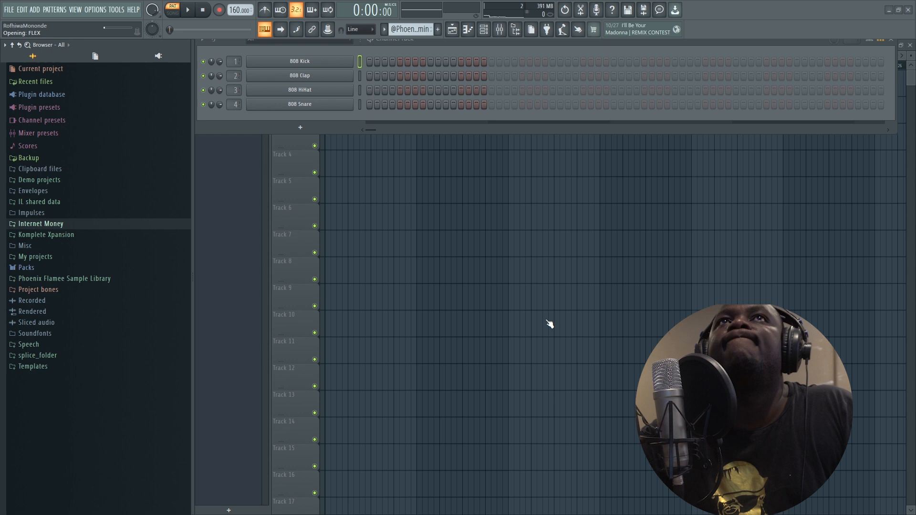